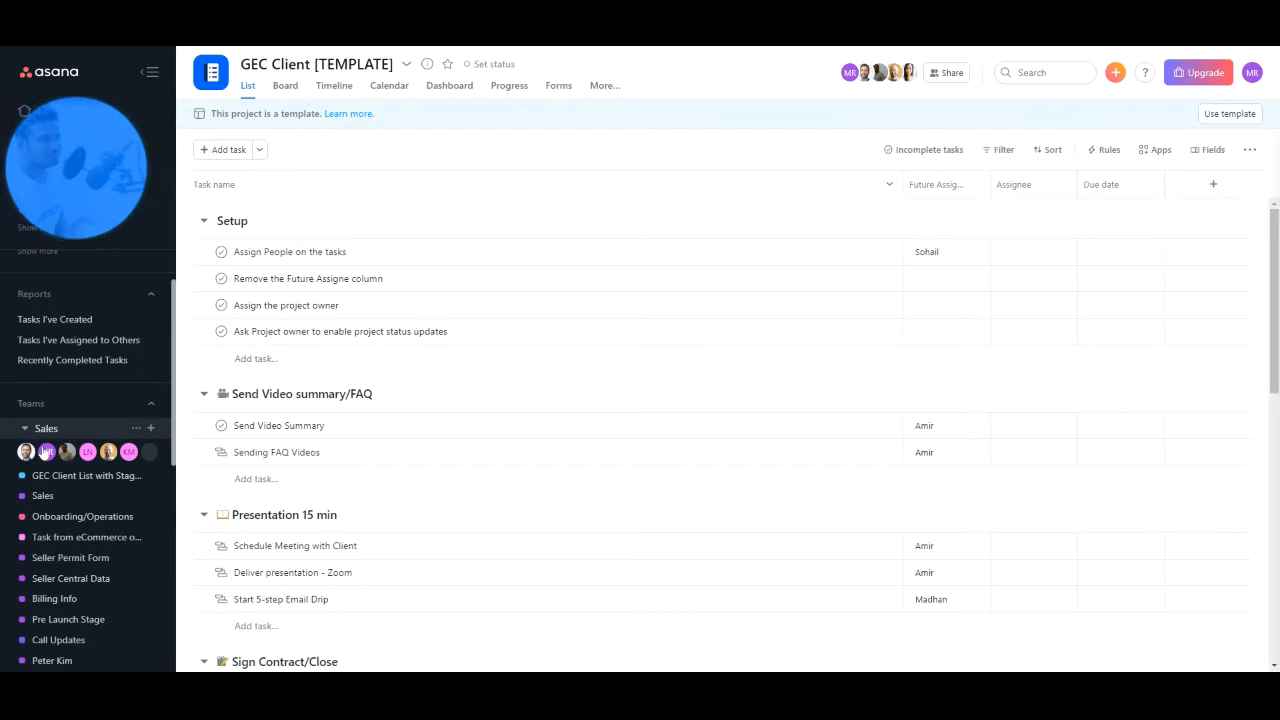
# Scroll the GEC Client template list from the Setup tasks down to Add inventory and invoice.
pyautogui.scroll(-3)
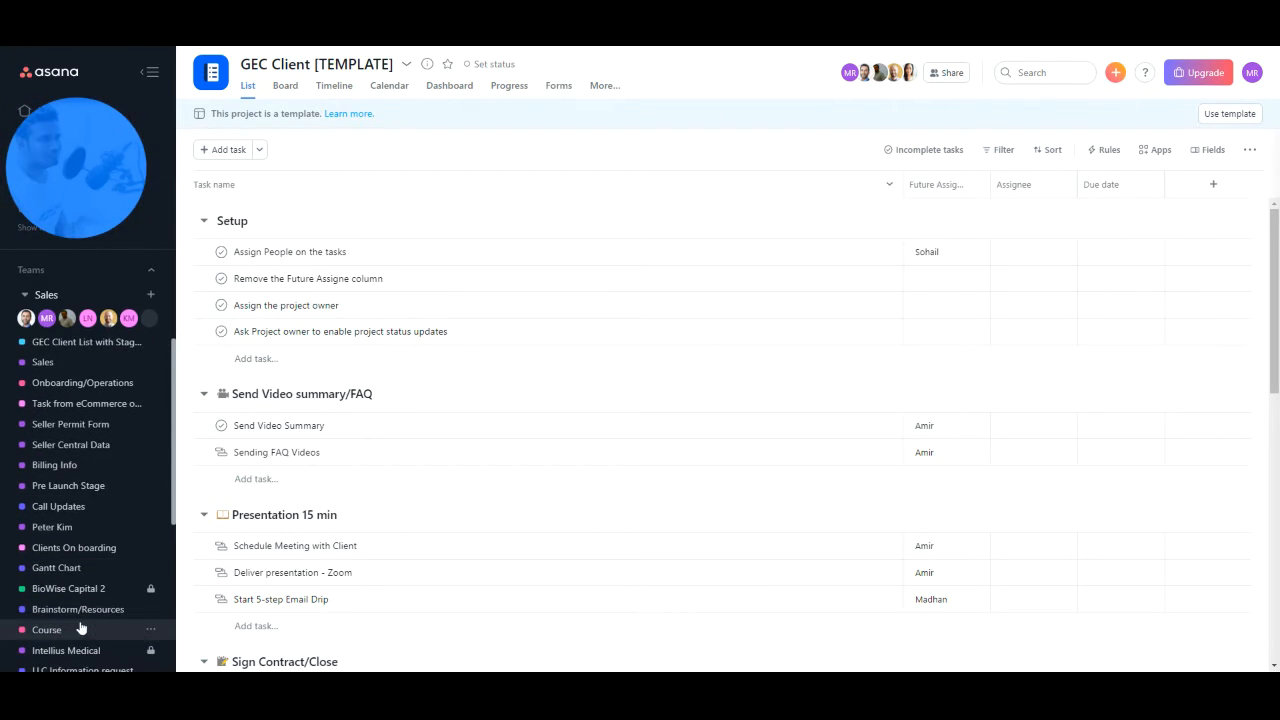
pyautogui.scroll(-3)
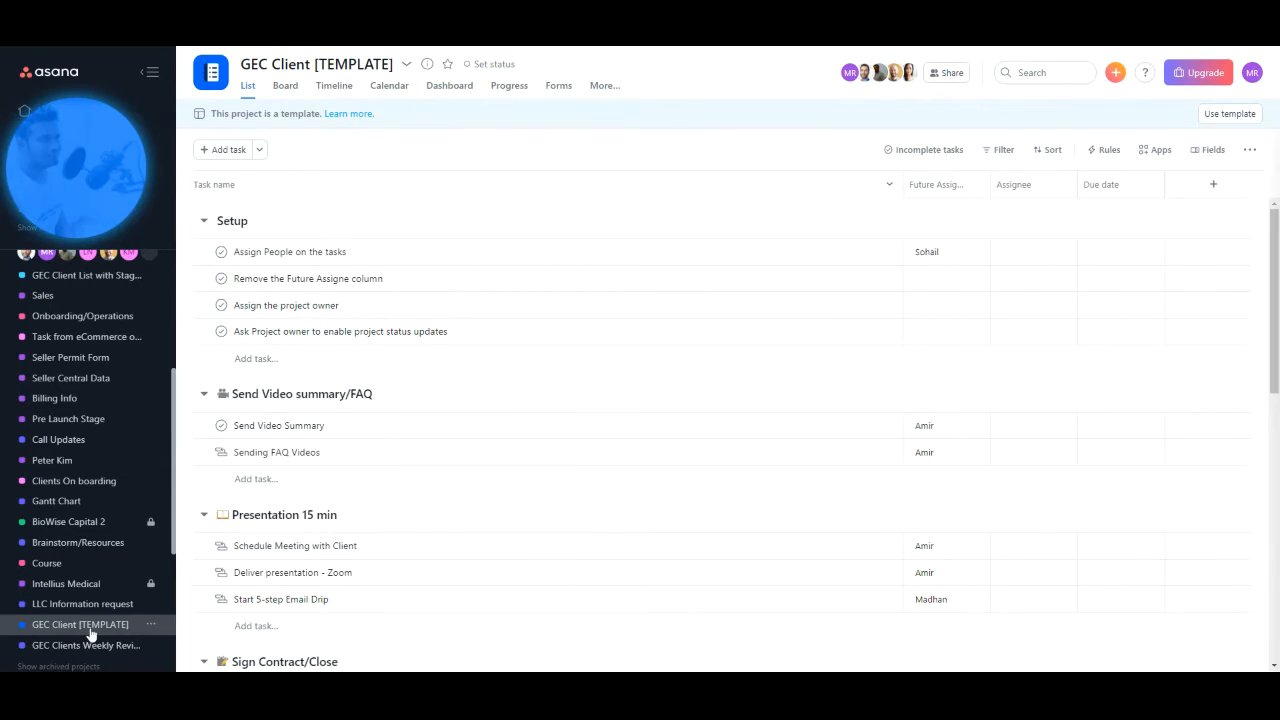
pyautogui.moveTo(389, 85)
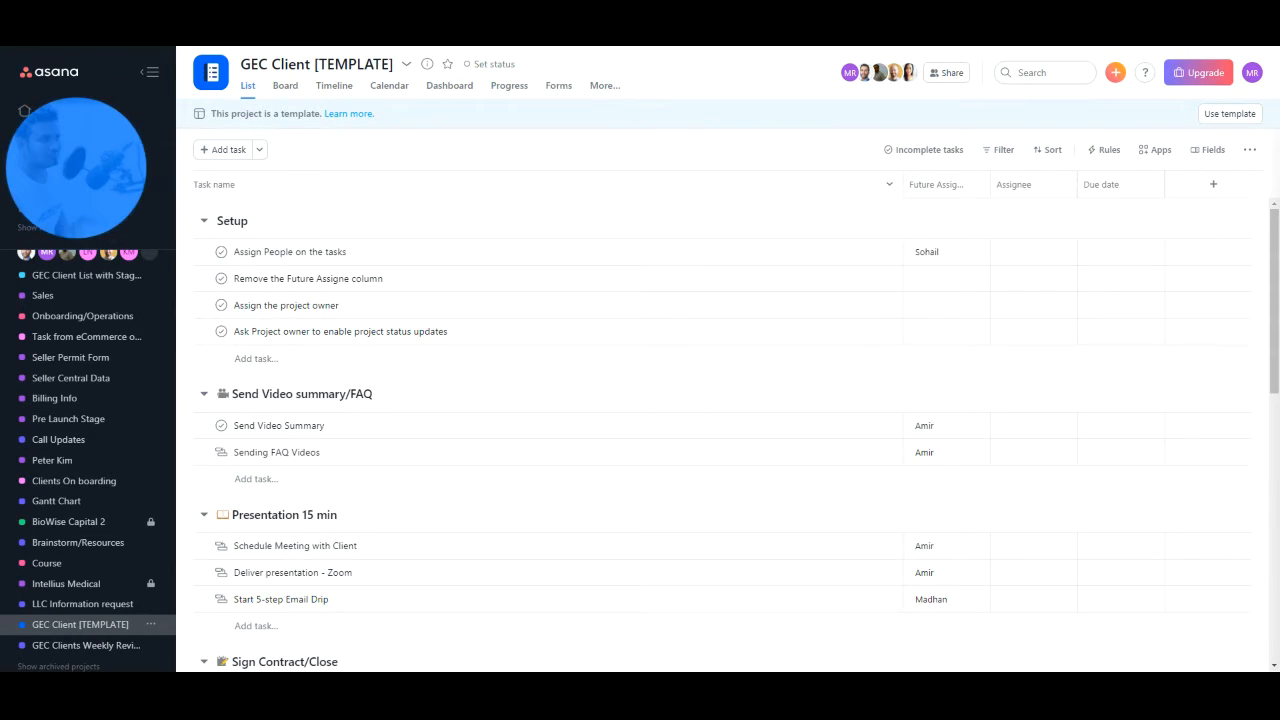
pyautogui.scroll(-3)
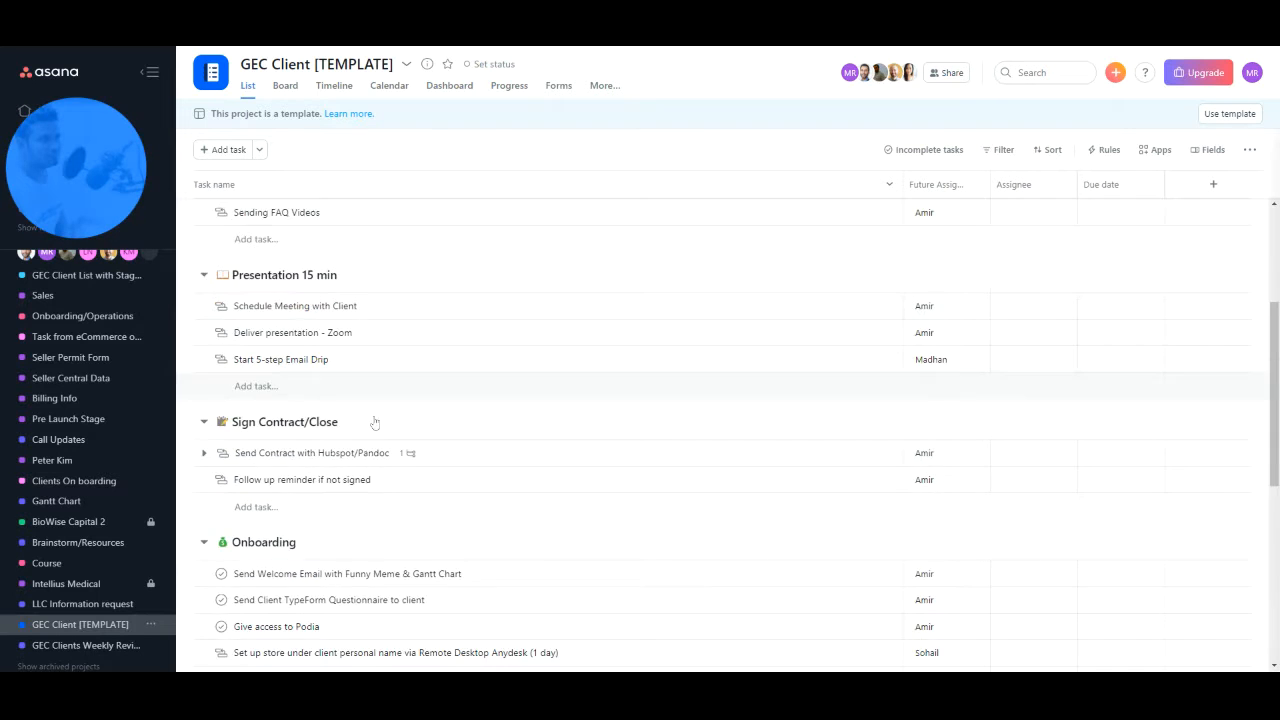
pyautogui.scroll(-3)
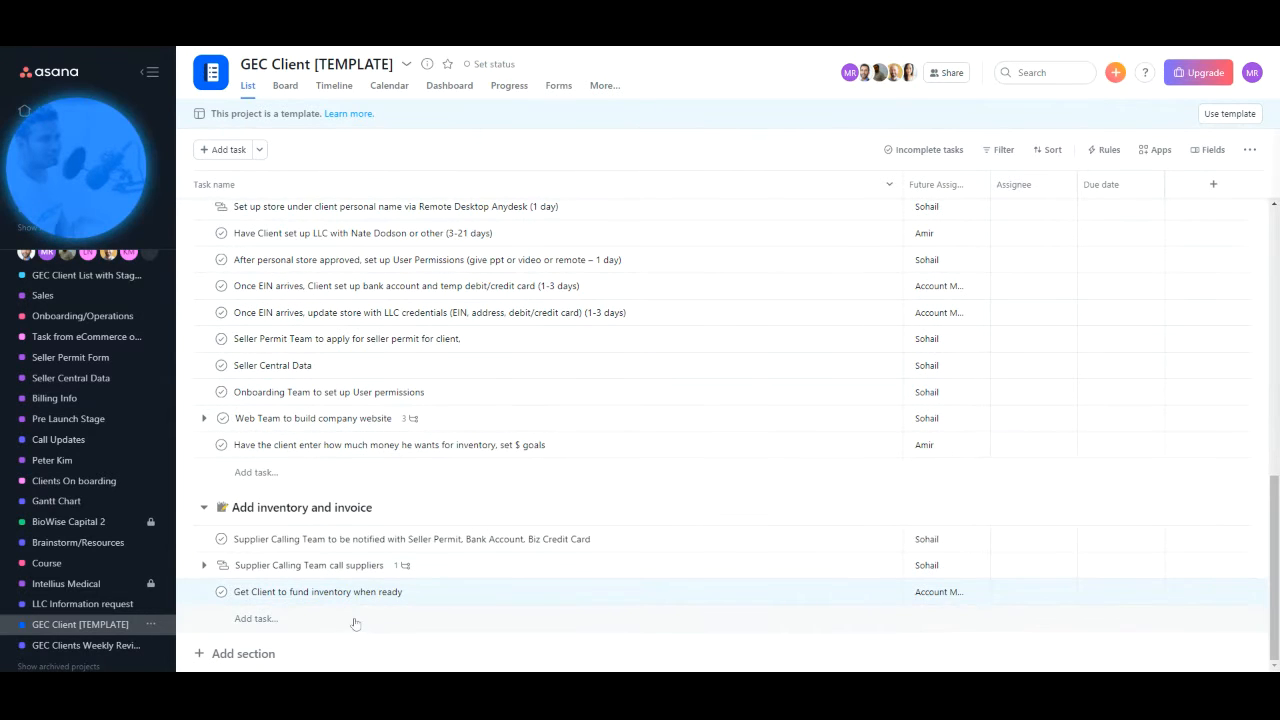
pyautogui.scroll(3)
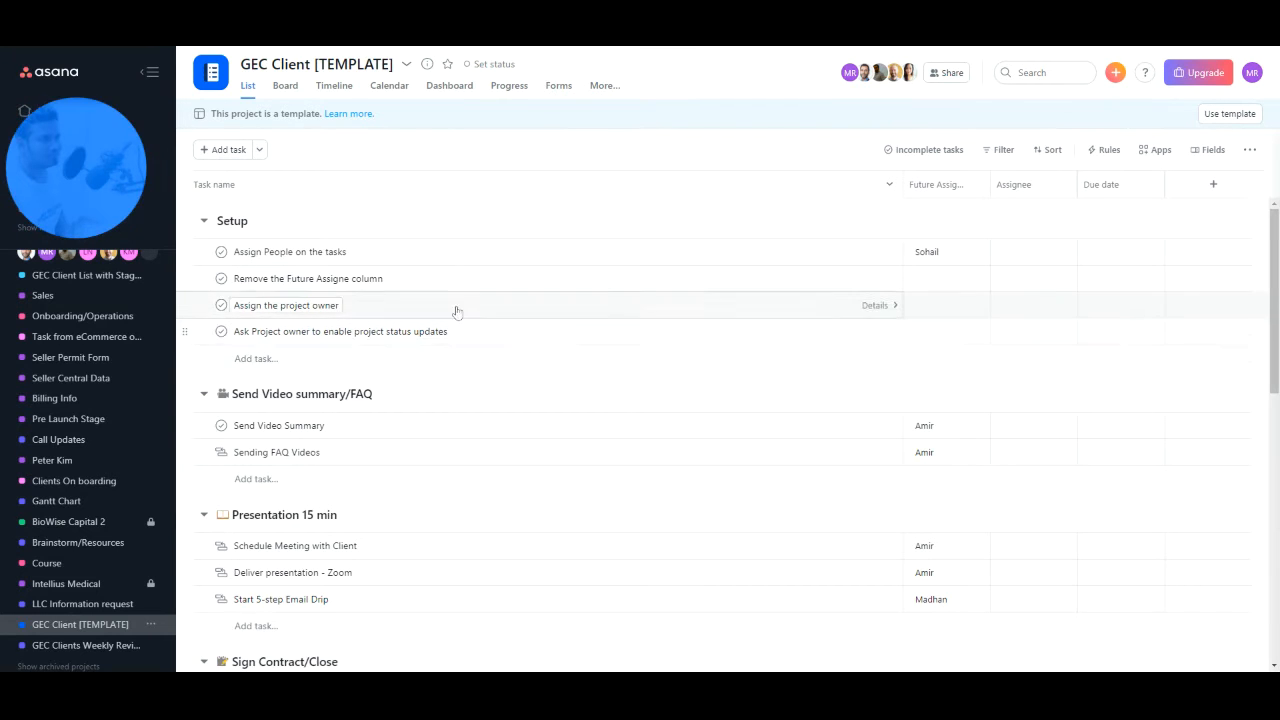
pyautogui.moveTo(457, 278)
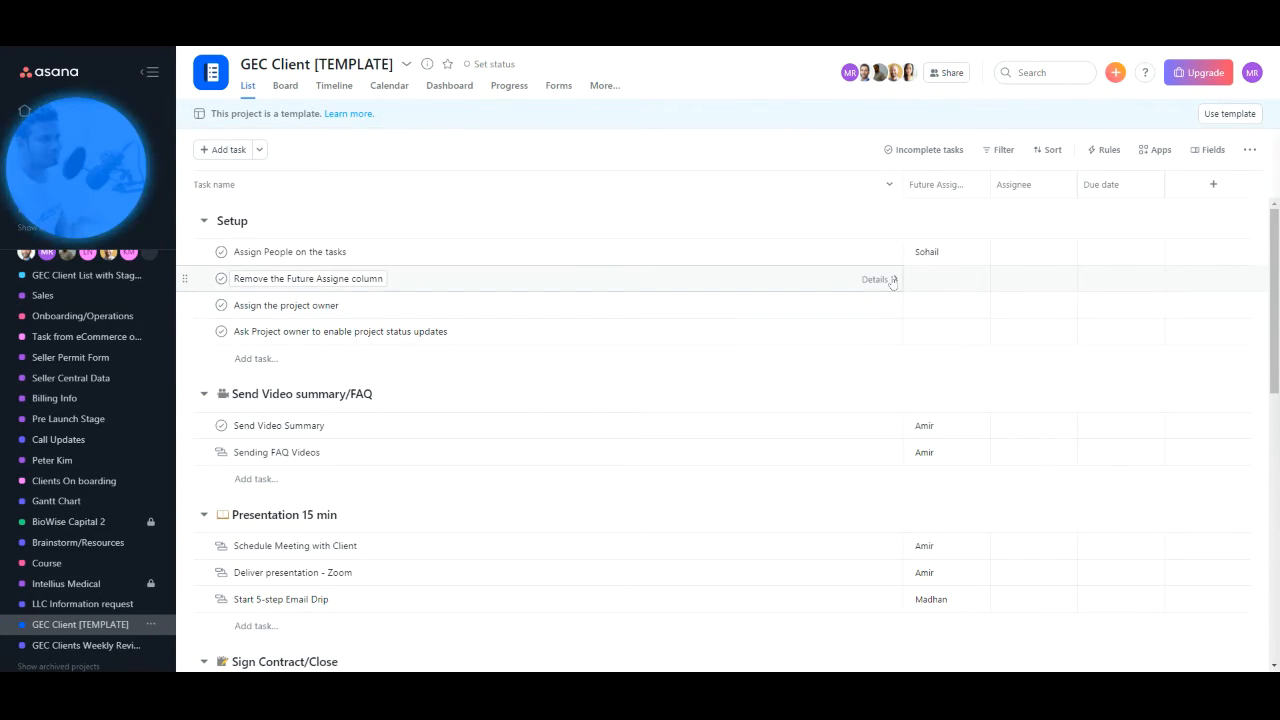
pyautogui.scroll(-3)
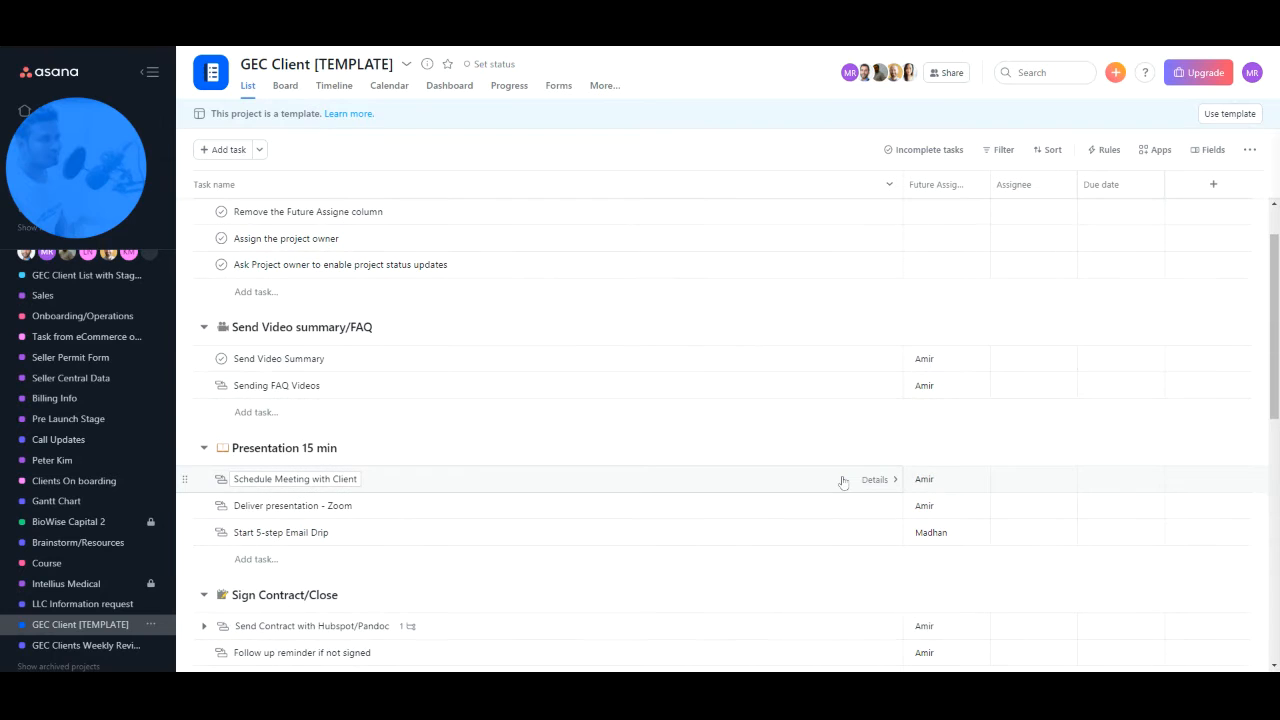
pyautogui.moveTo(890, 500)
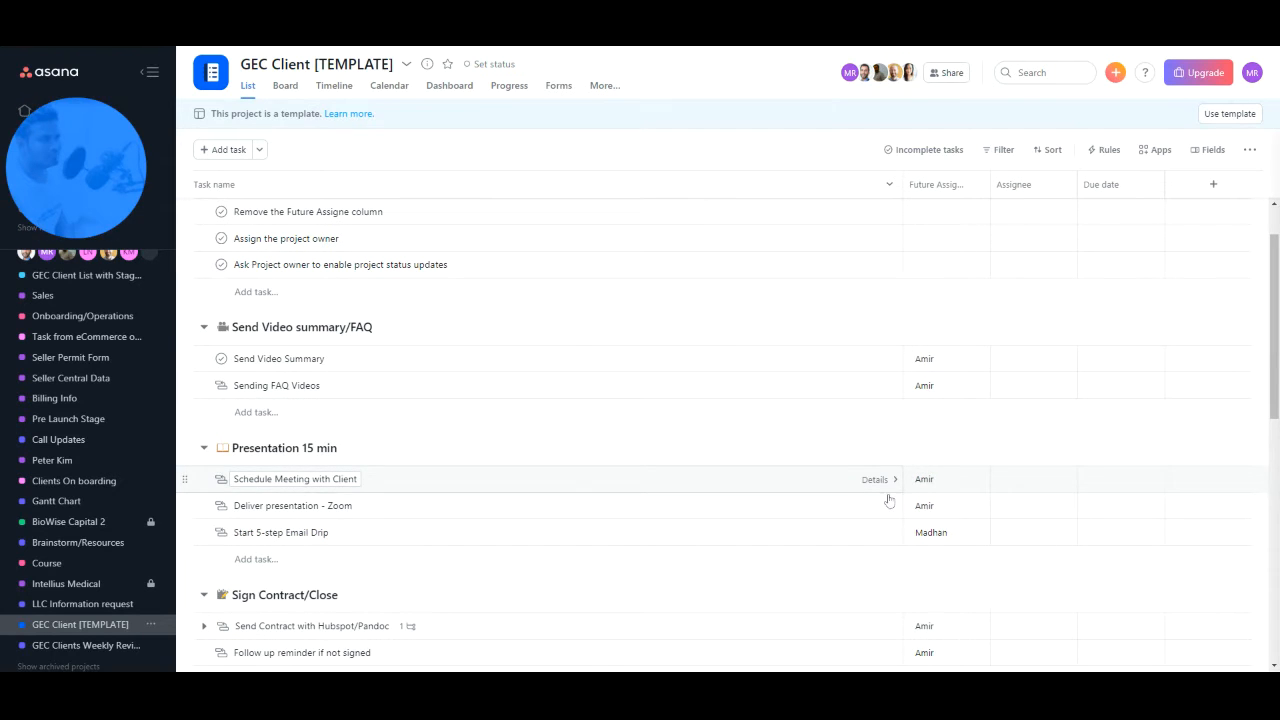
pyautogui.scroll(-3)
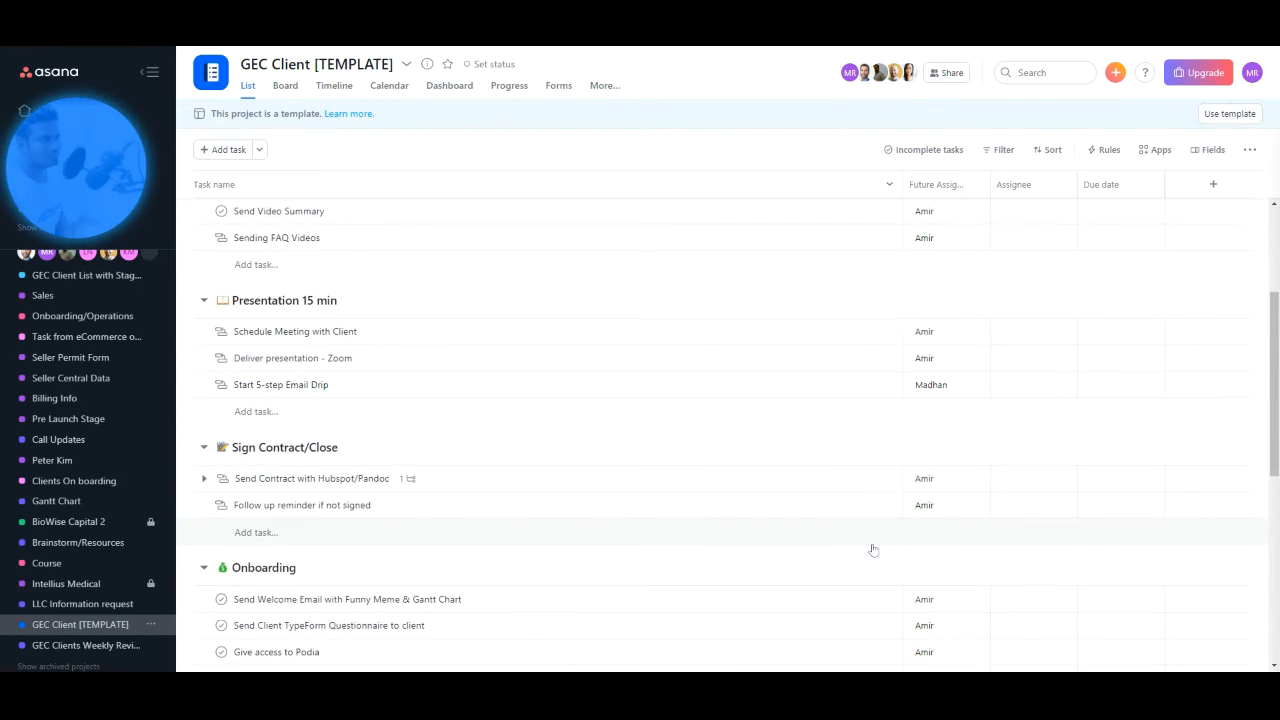
pyautogui.scroll(-3)
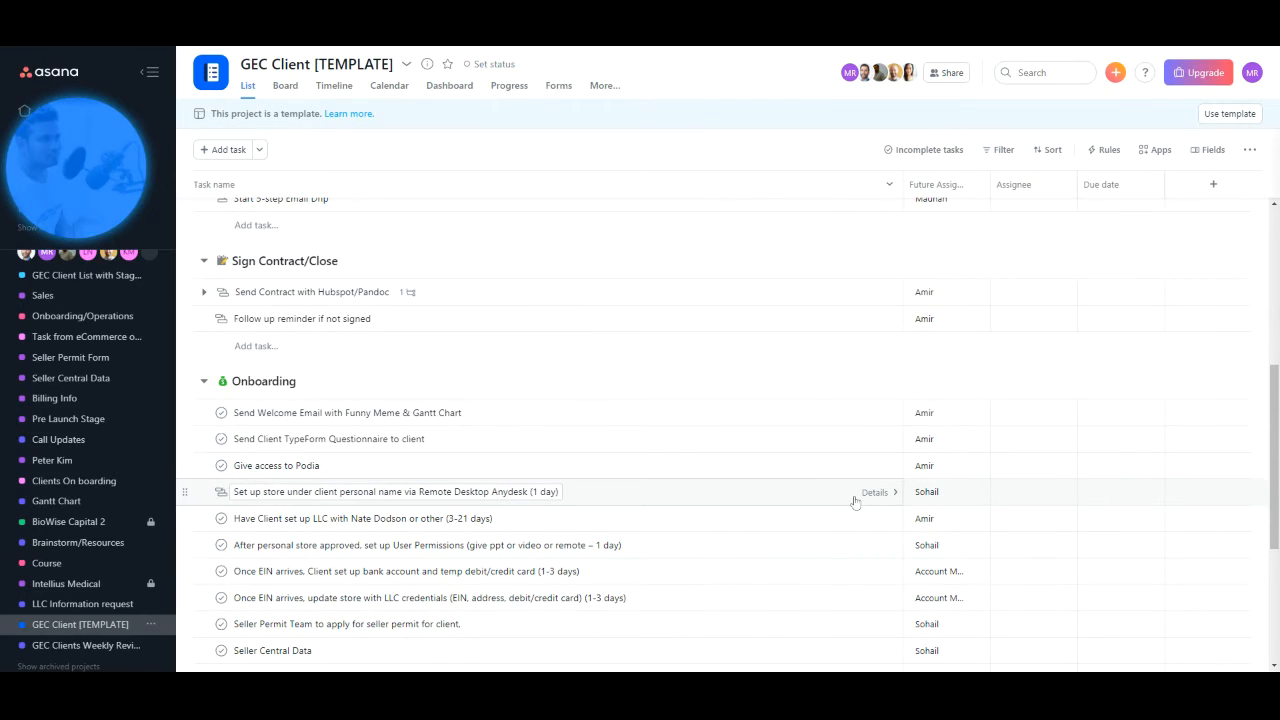
pyautogui.moveTo(872, 501)
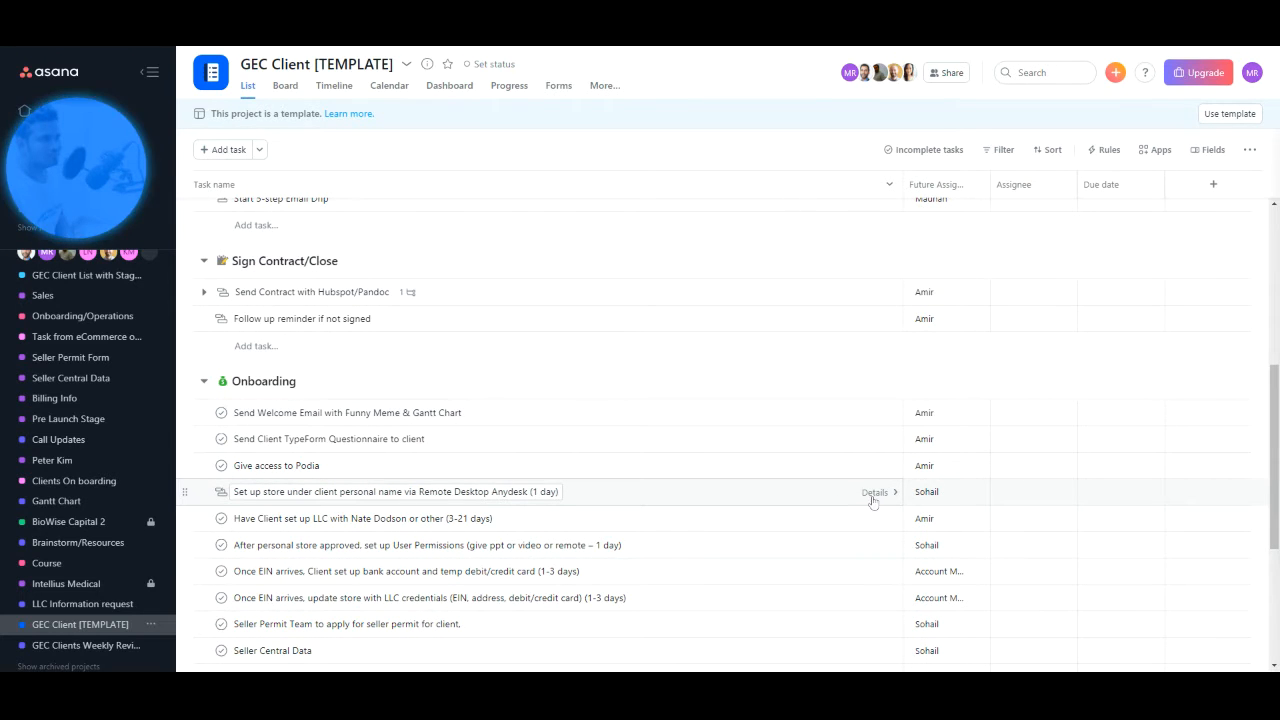
pyautogui.moveTo(873, 502)
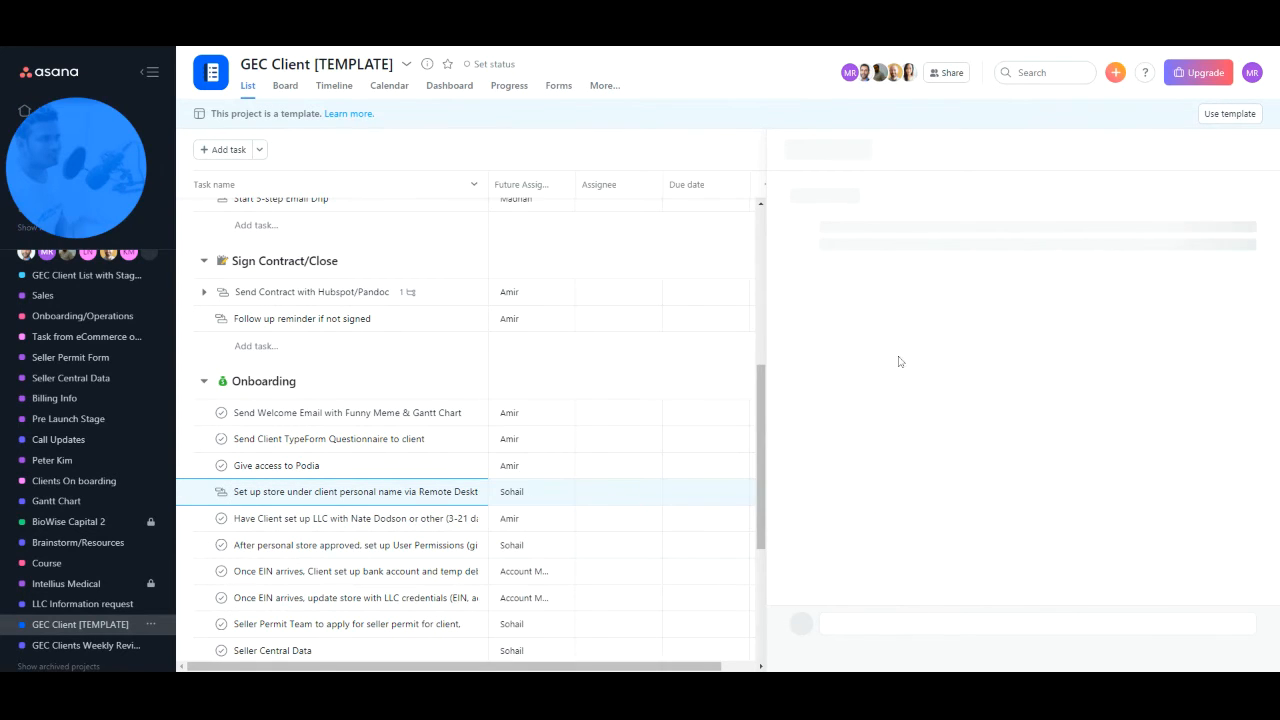
# Open the store setup task's details and add a subtask named 'svaya'.
pyautogui.click(356, 491)
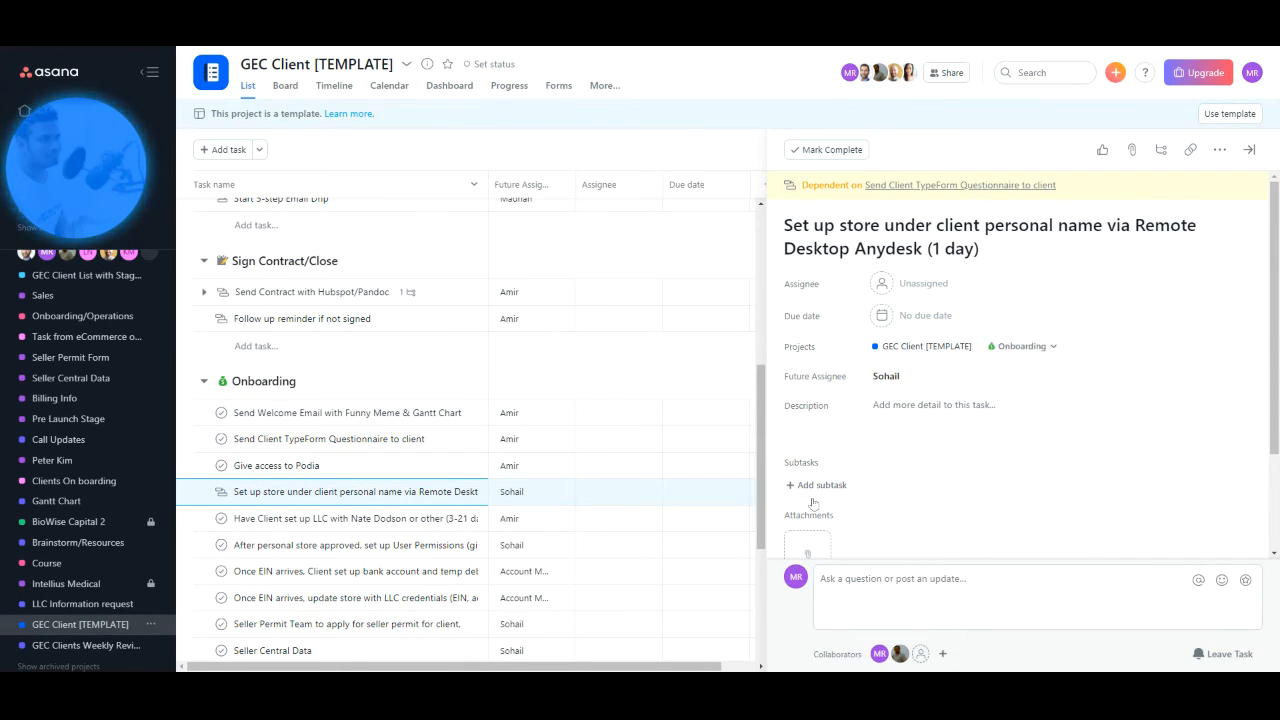
pyautogui.click(821, 485)
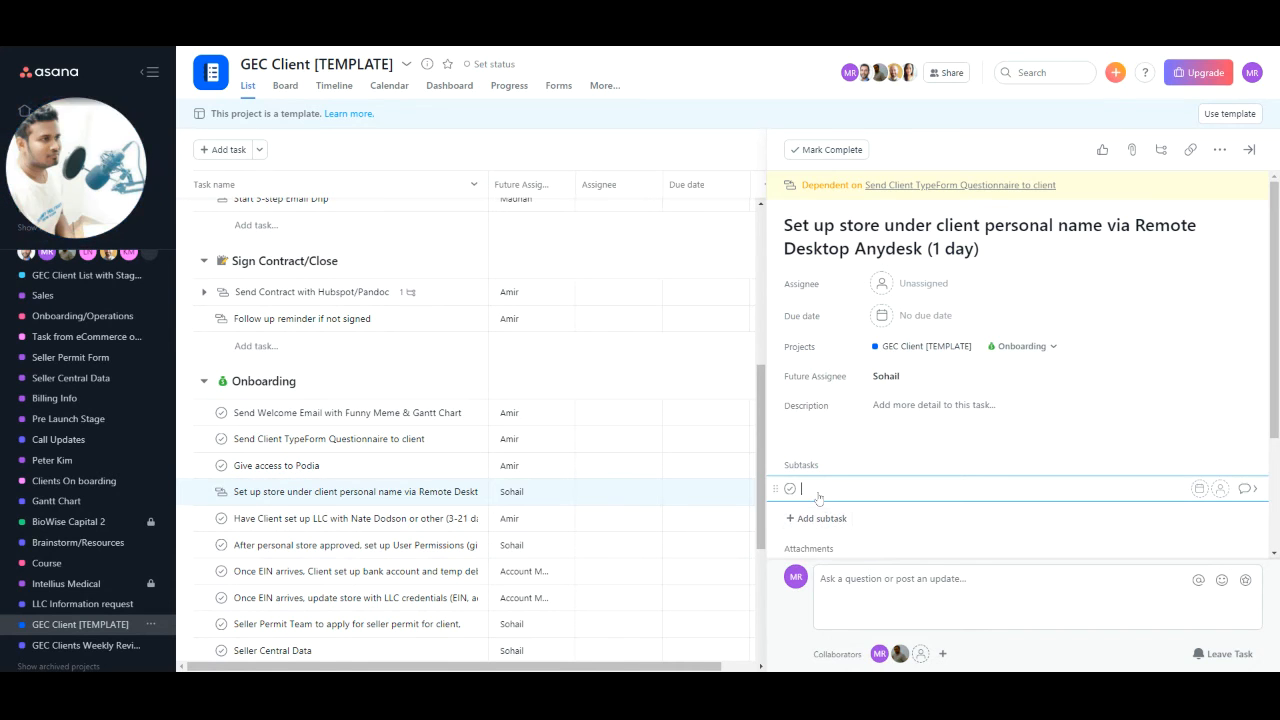
pyautogui.write('svaya')
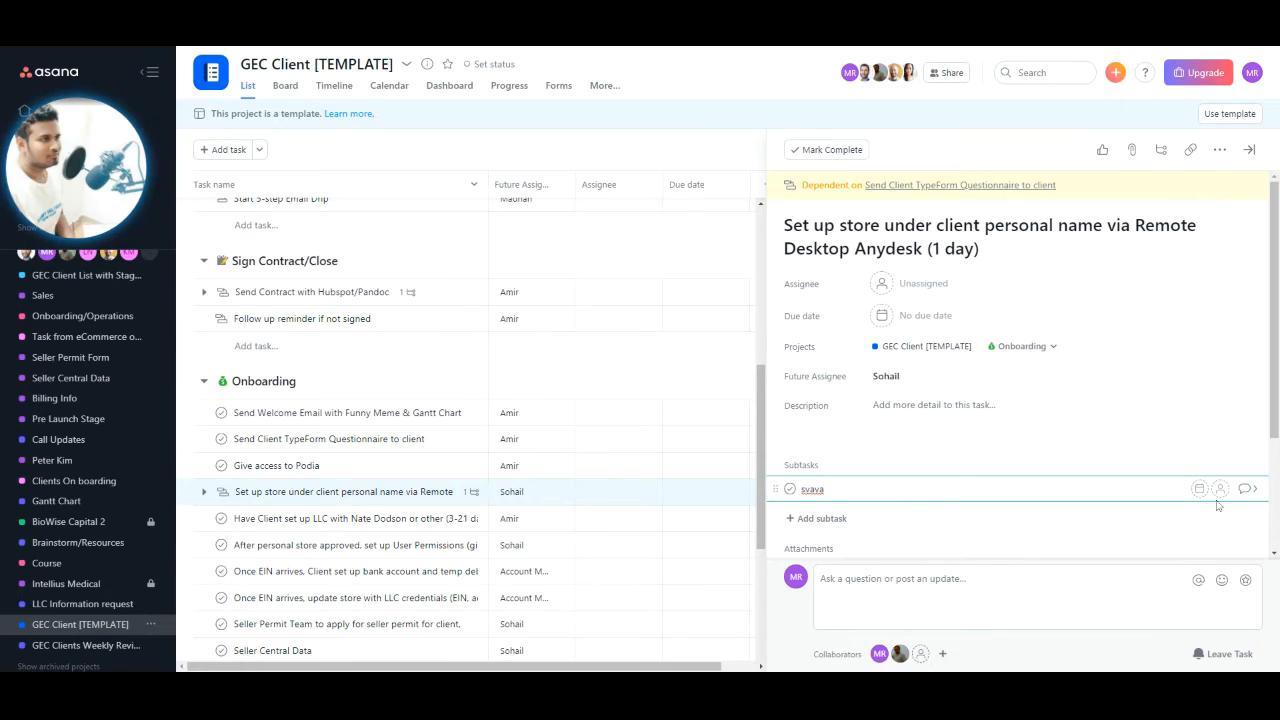
pyautogui.moveTo(1220, 497)
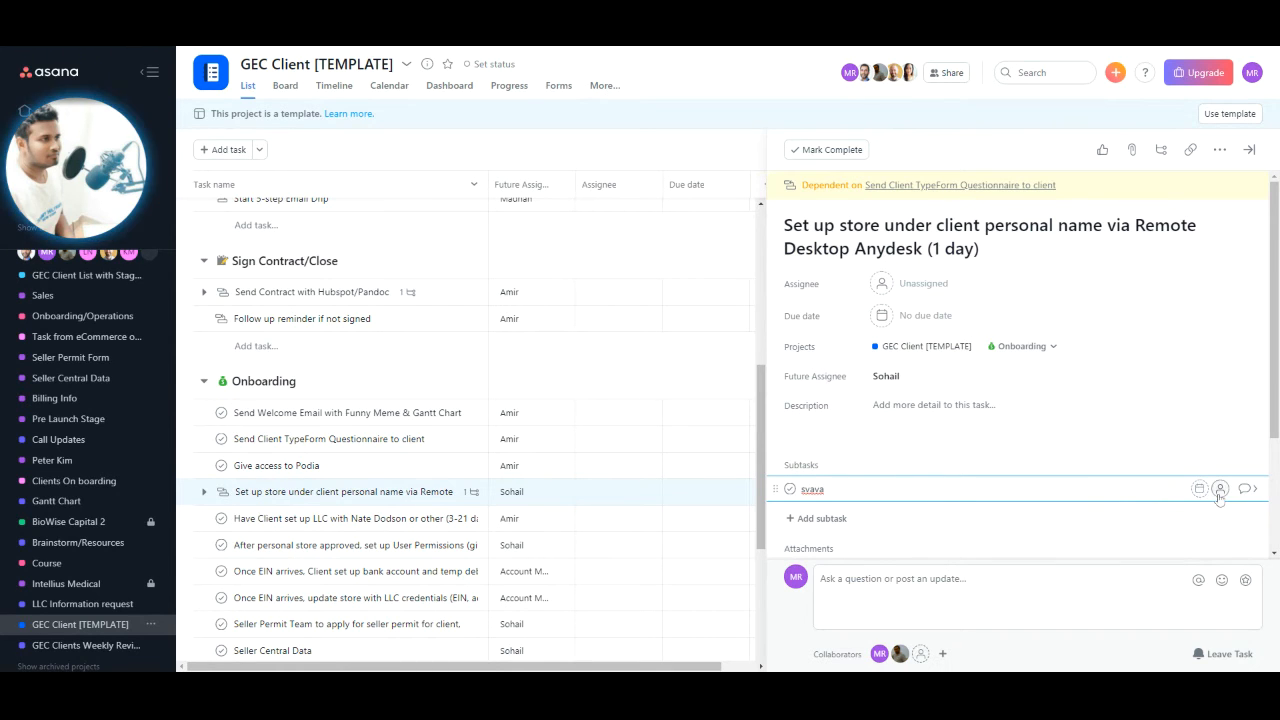
pyautogui.moveTo(1221, 489)
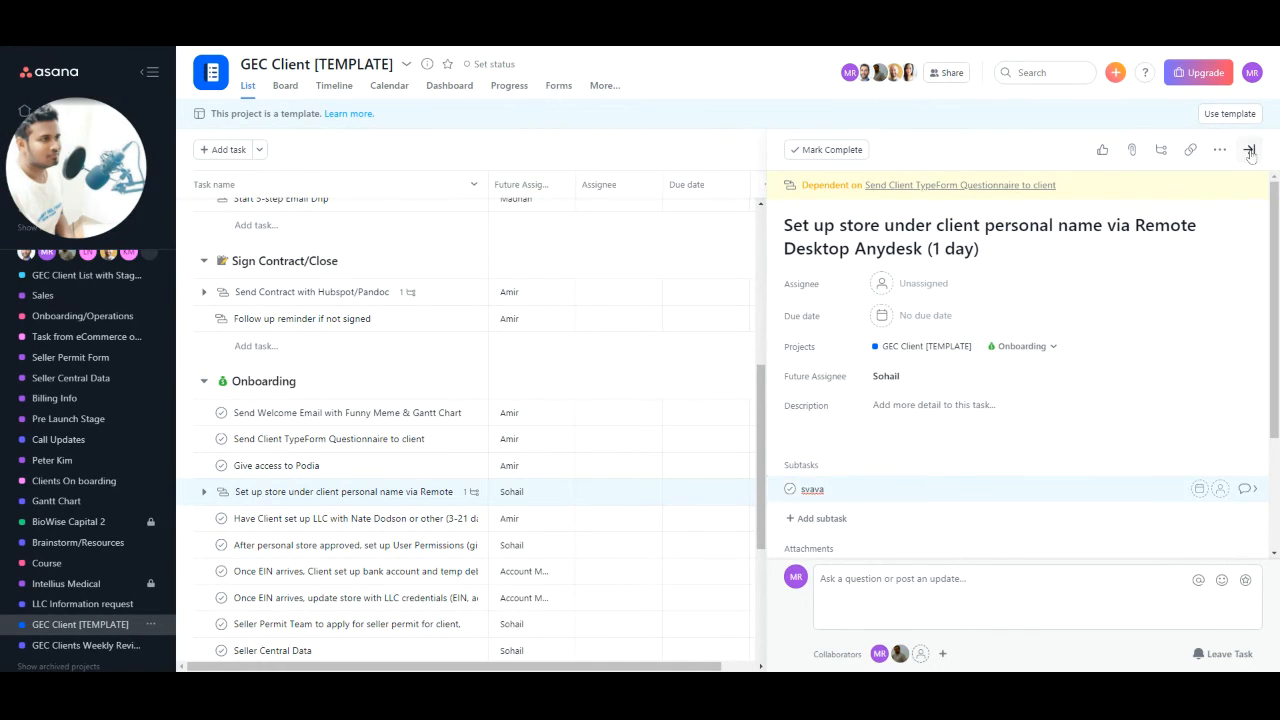
# Close the store setup task's details pane to return to the full-width list.
pyautogui.click(1250, 149)
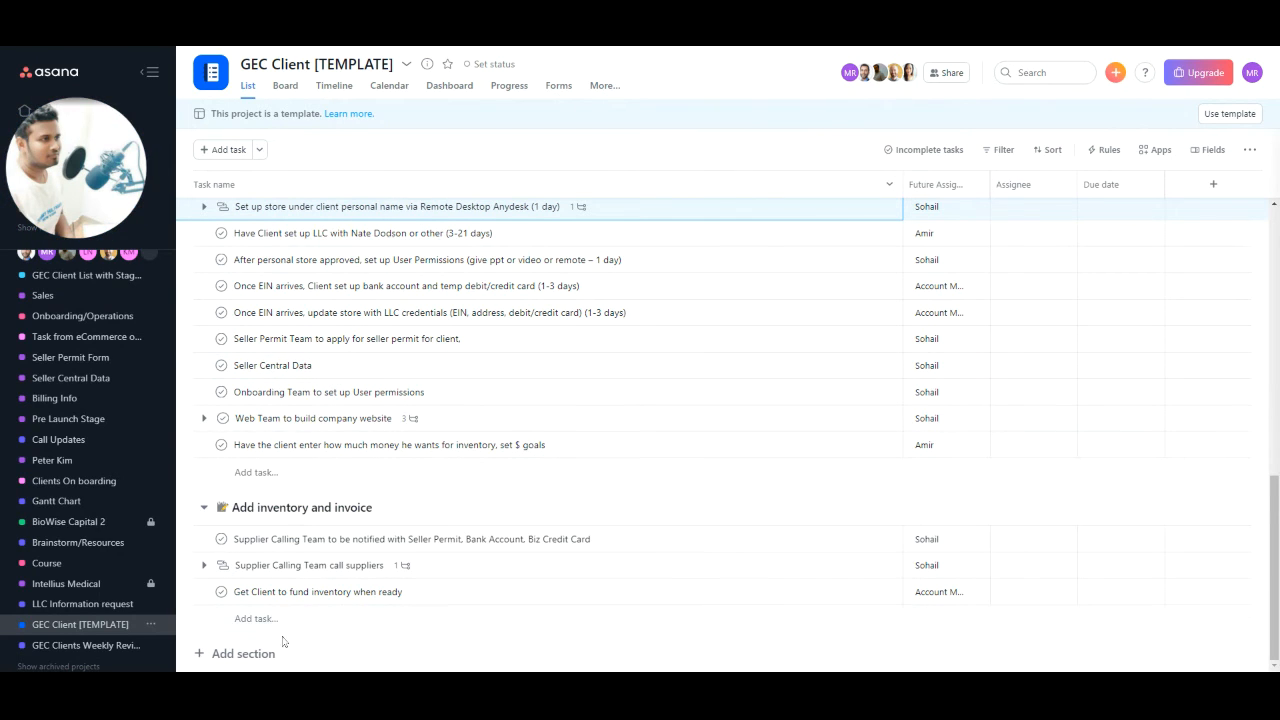
pyautogui.moveTo(269, 637)
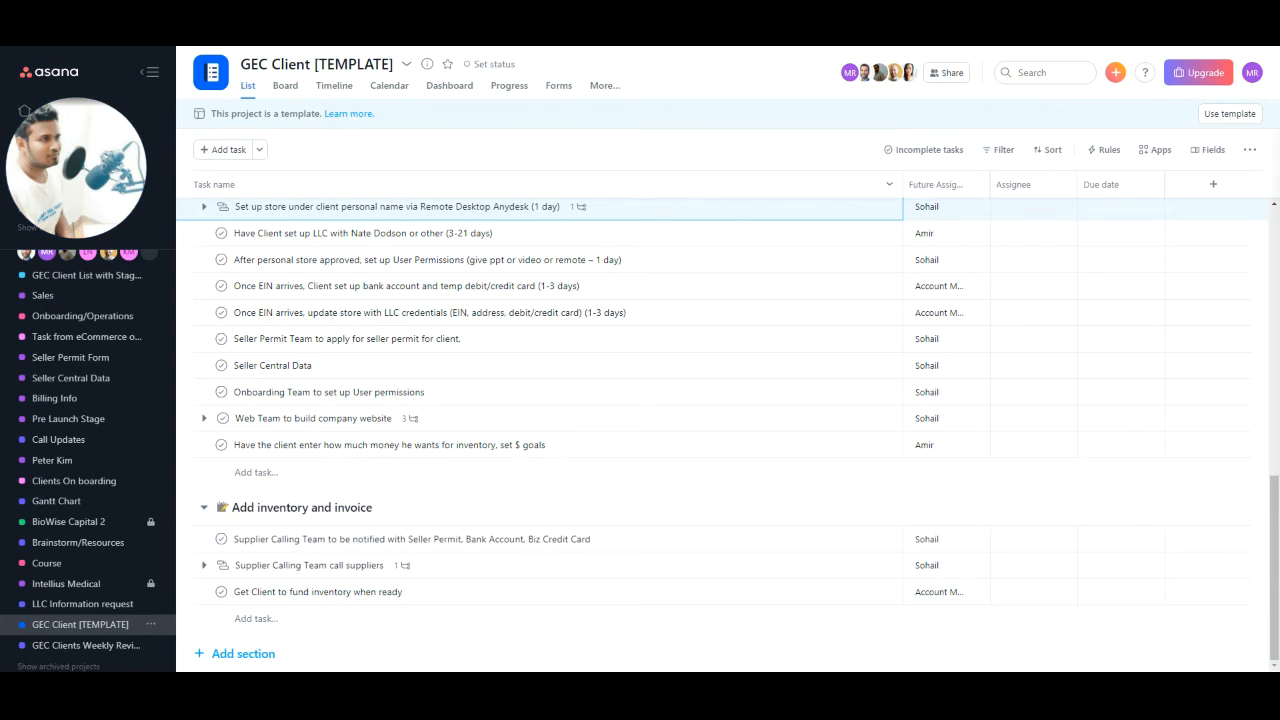
pyautogui.moveTo(464, 565)
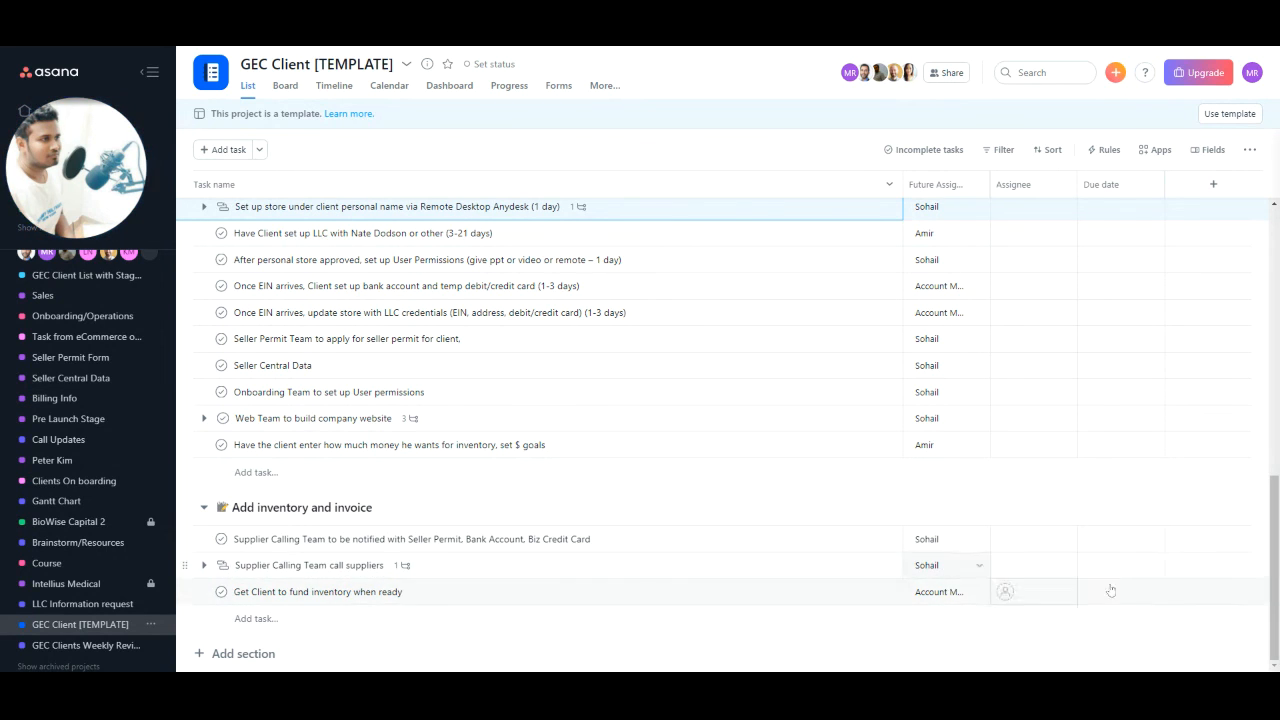
pyautogui.moveTo(994, 379)
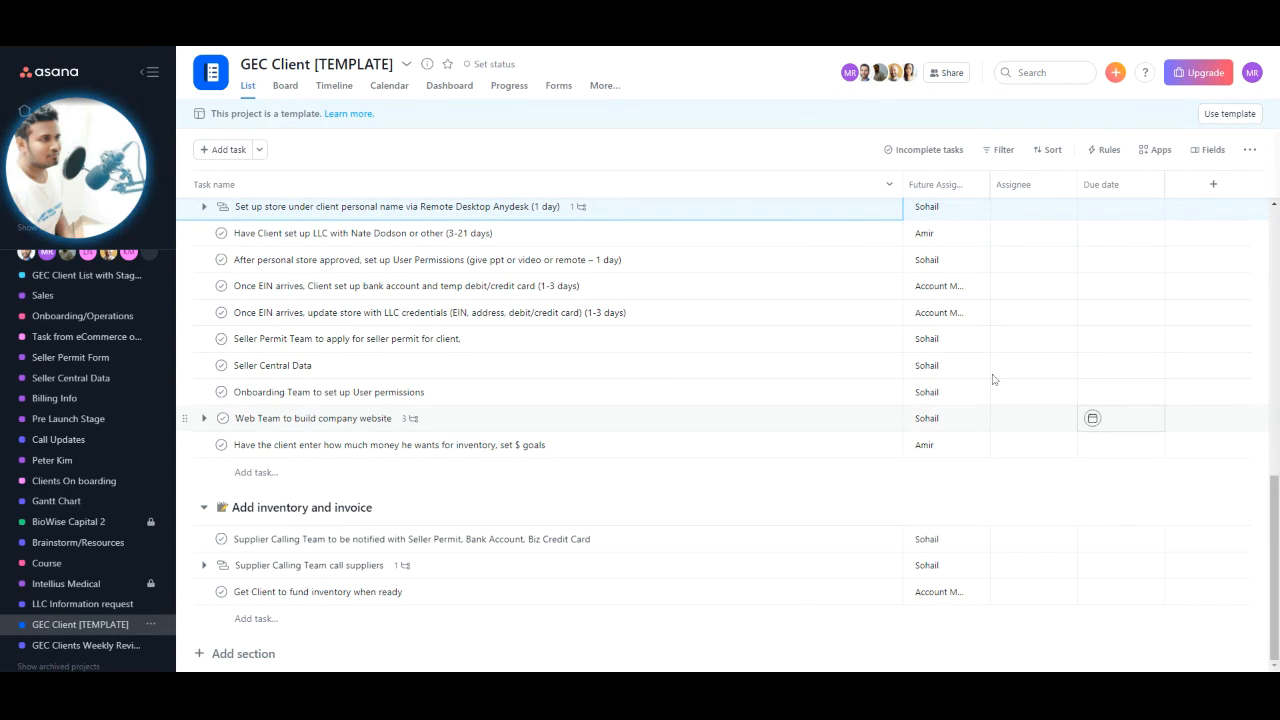